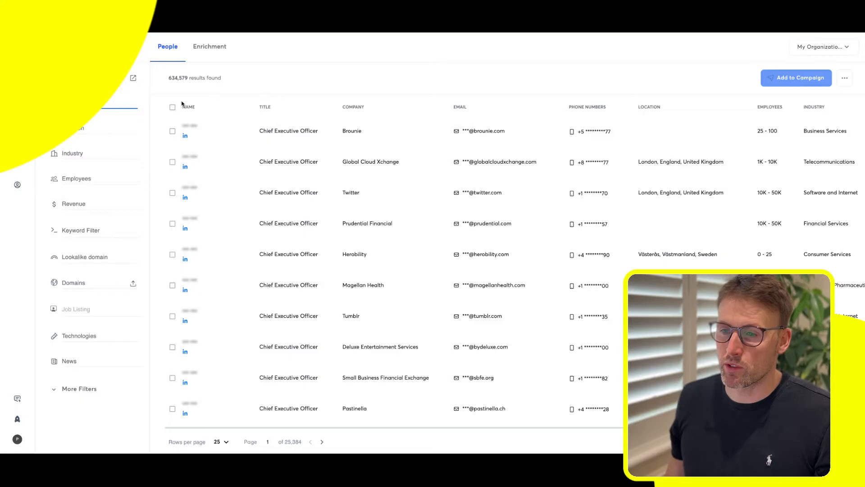
Filter the lead search to the Staffing and Recruiting industry.
{"action": "left_click", "coordinate": [72, 153]}
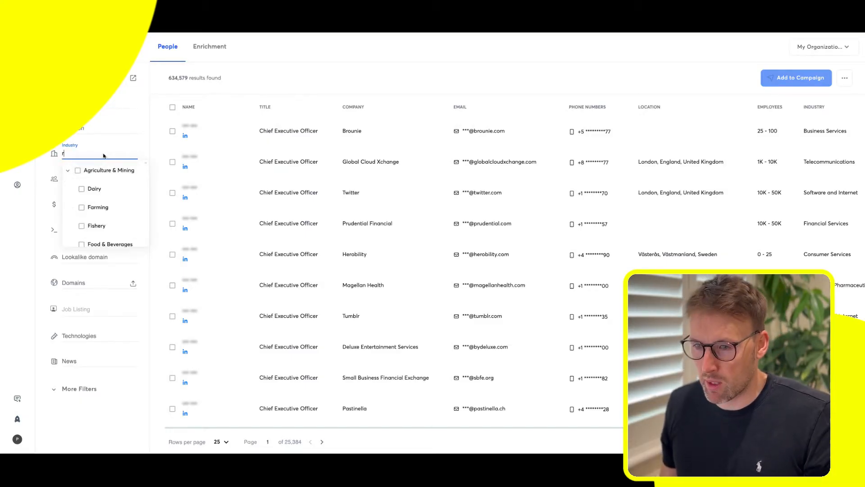
{"action": "type", "text": "rec"}
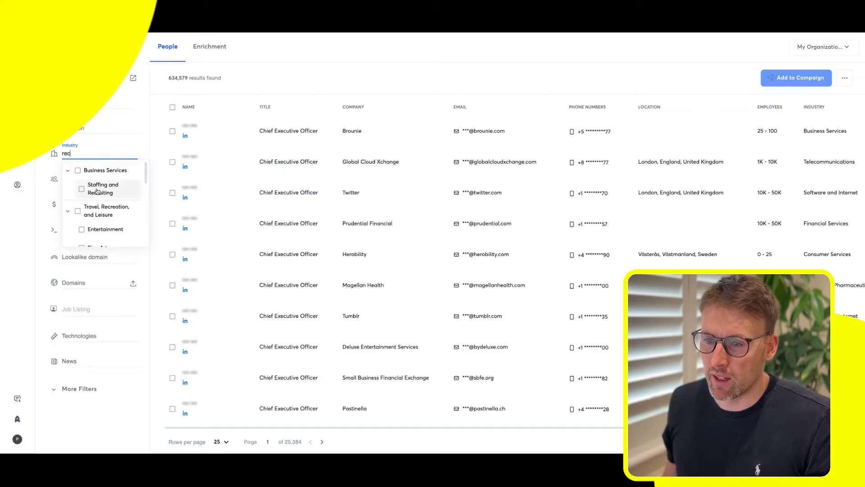
{"action": "left_click", "coordinate": [100, 189]}
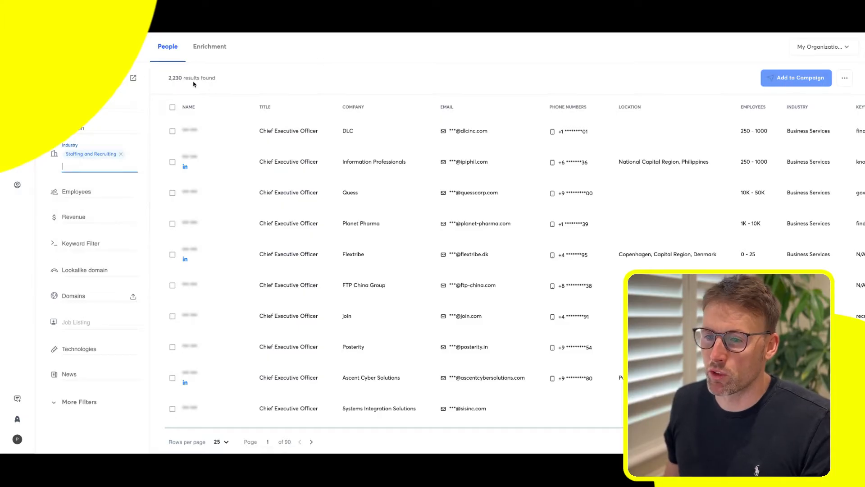
Limit company size to 0–25 and 25–100 employees.
{"action": "left_click", "coordinate": [76, 191]}
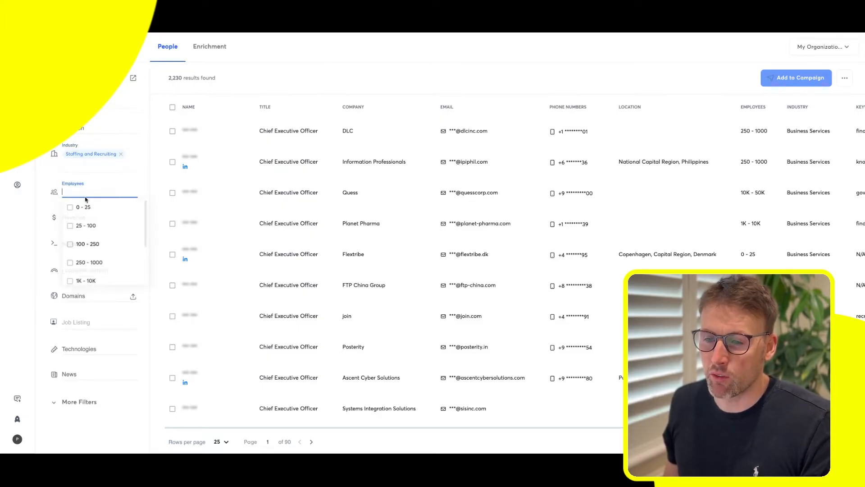
{"action": "left_click", "coordinate": [70, 209]}
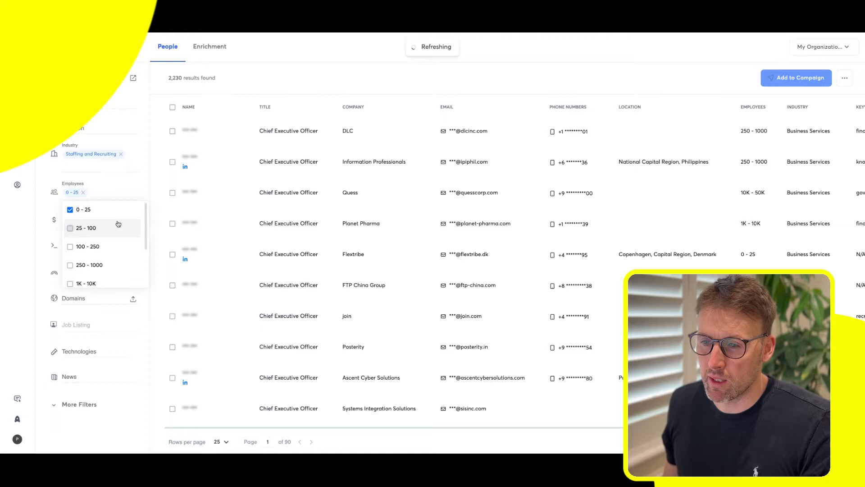
{"action": "left_click", "coordinate": [70, 228]}
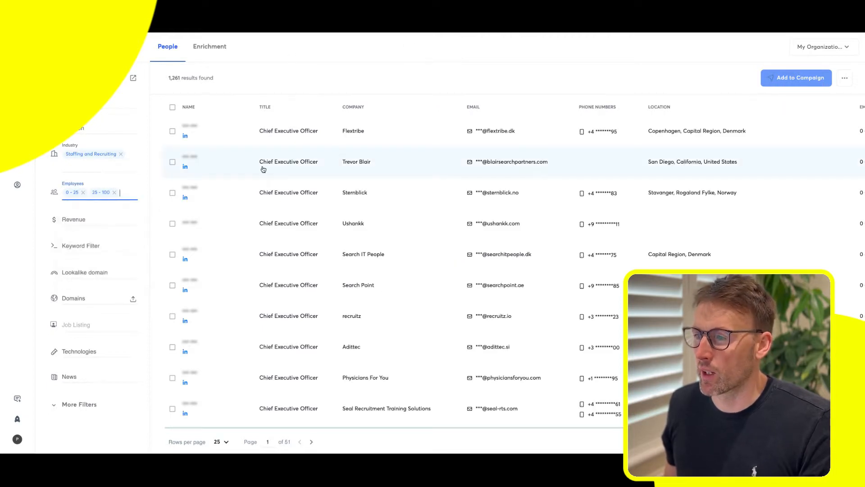
{"action": "mouse_move", "coordinate": [330, 234]}
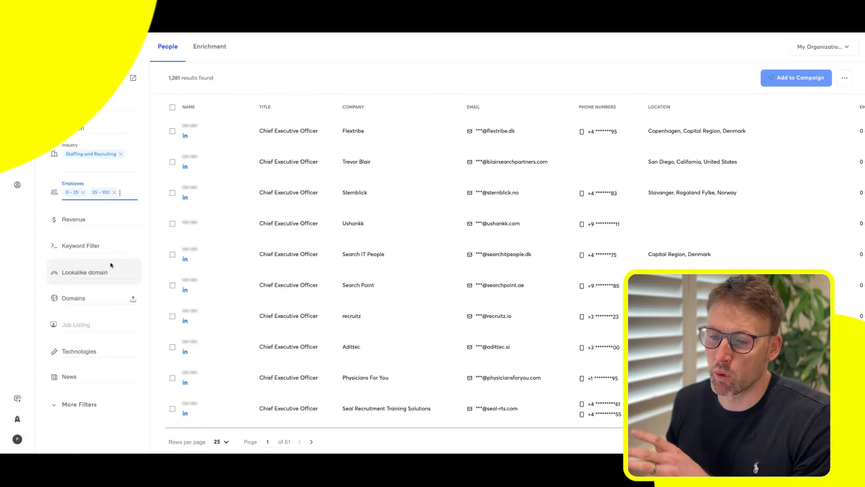
{"action": "mouse_move", "coordinate": [269, 254]}
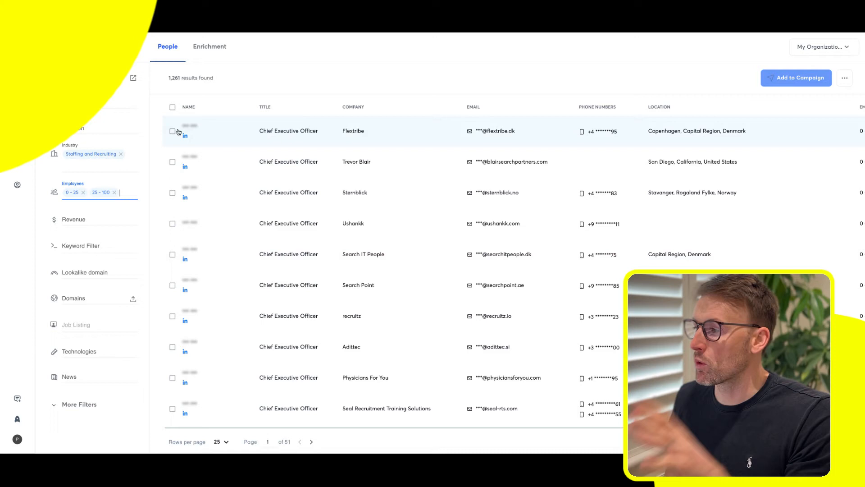
Switch the lead finder to the Enrichment page for uploading and enriching people lists.
{"action": "left_click", "coordinate": [210, 46]}
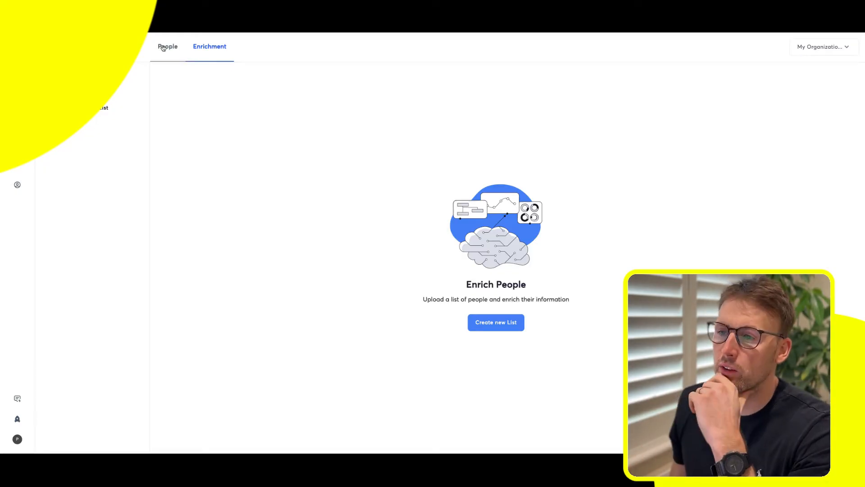
Return to the People results and show the additional lead filters.
{"action": "left_click", "coordinate": [167, 46]}
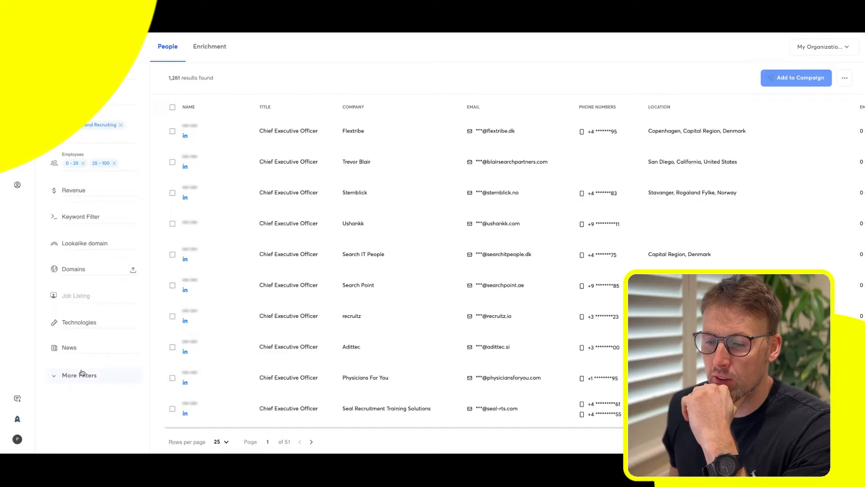
{"action": "left_click", "coordinate": [80, 375]}
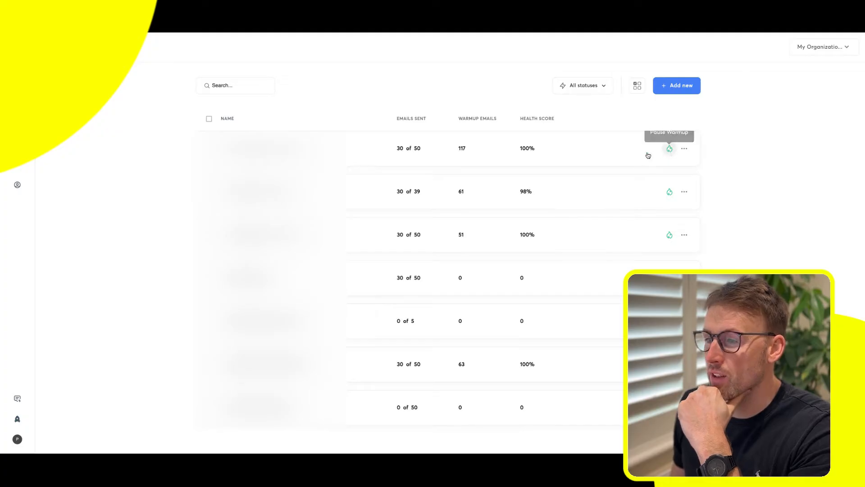
{"action": "mouse_move", "coordinate": [634, 154]}
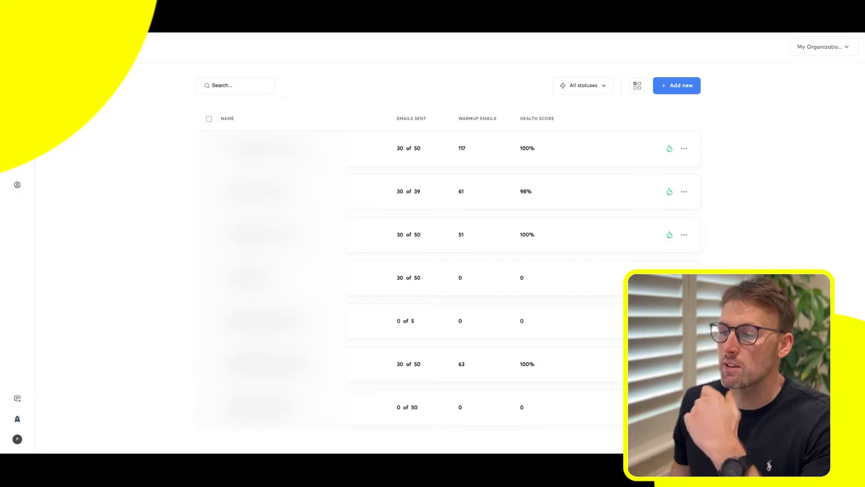
{"action": "mouse_move", "coordinate": [623, 144]}
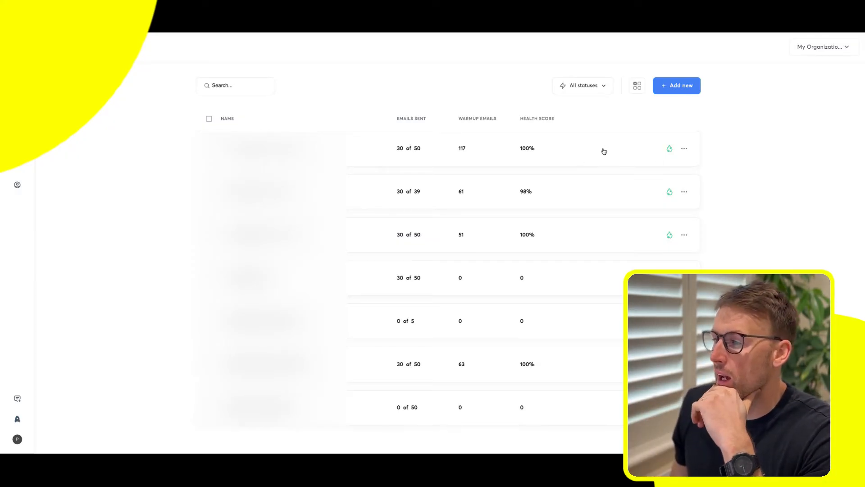
Review the email accounts list with emails sent, warmup emails and health scores.
{"action": "left_click", "coordinate": [669, 148]}
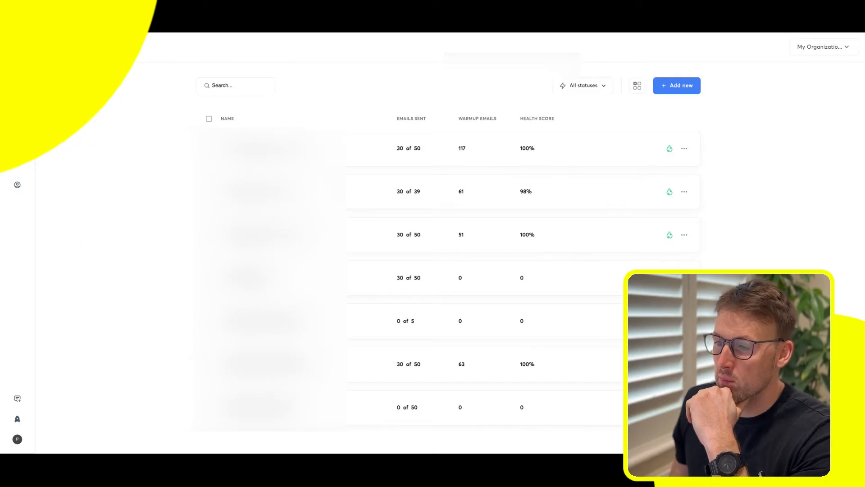
{"action": "mouse_move", "coordinate": [302, 111]}
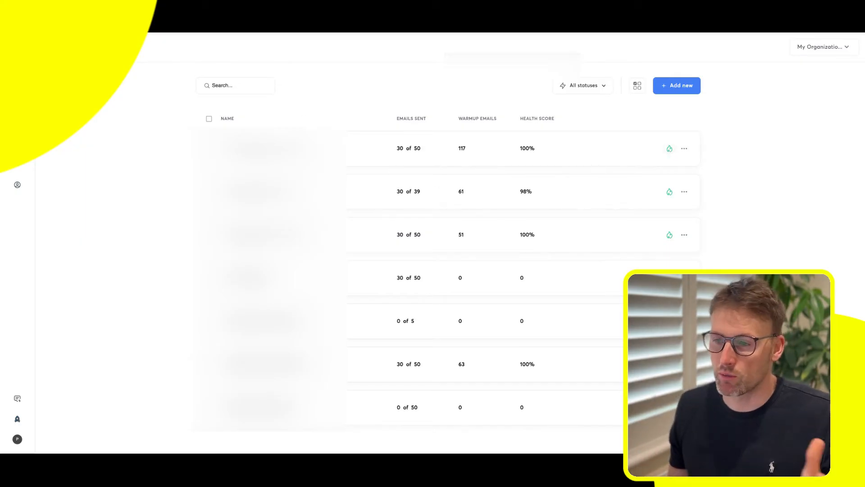
View the first email account's settings: sender name, signature, tags and daily limit.
{"action": "left_click", "coordinate": [669, 147]}
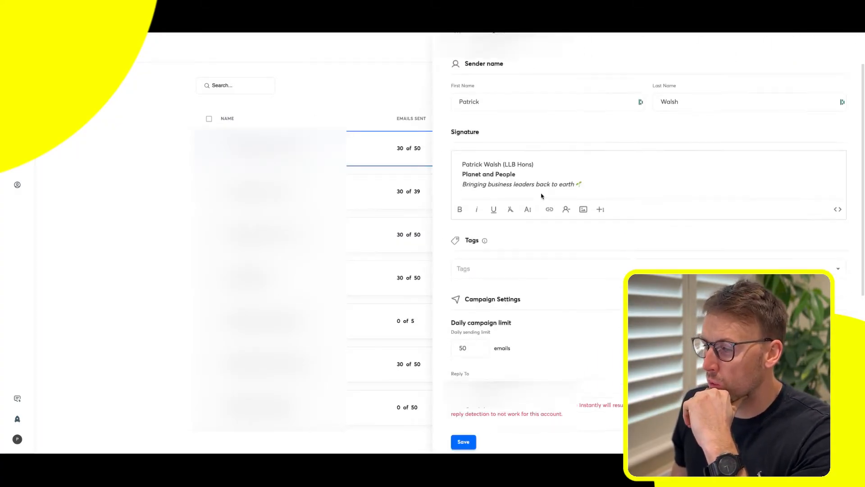
{"action": "scroll", "scroll_direction": "down", "scroll_amount": 3}
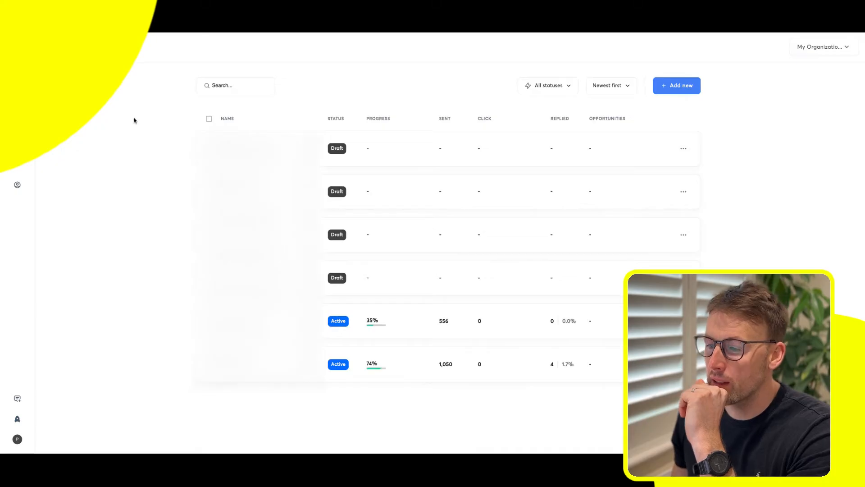
{"action": "mouse_move", "coordinate": [140, 115]}
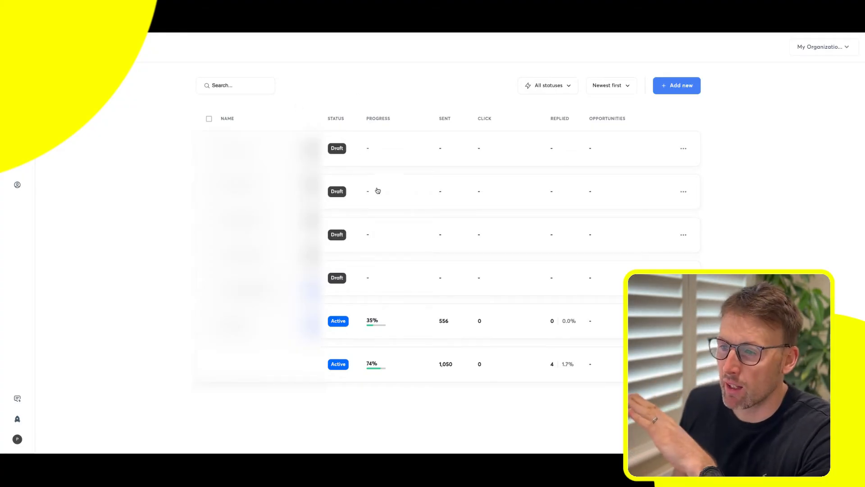
{"action": "mouse_move", "coordinate": [370, 162]}
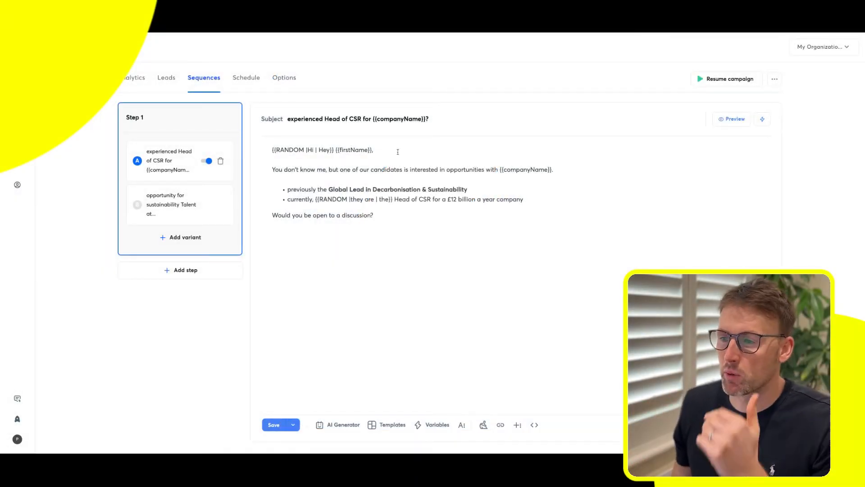
{"action": "double_click", "coordinate": [289, 149]}
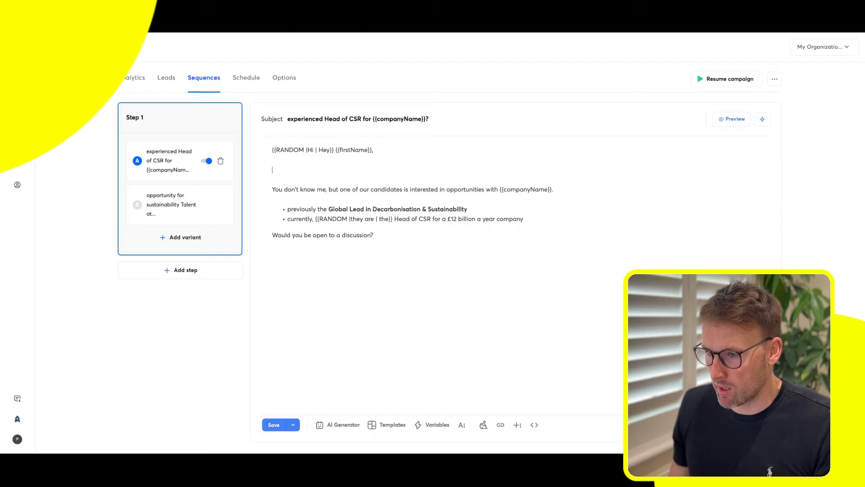
{"action": "type", "text": "Hi"}
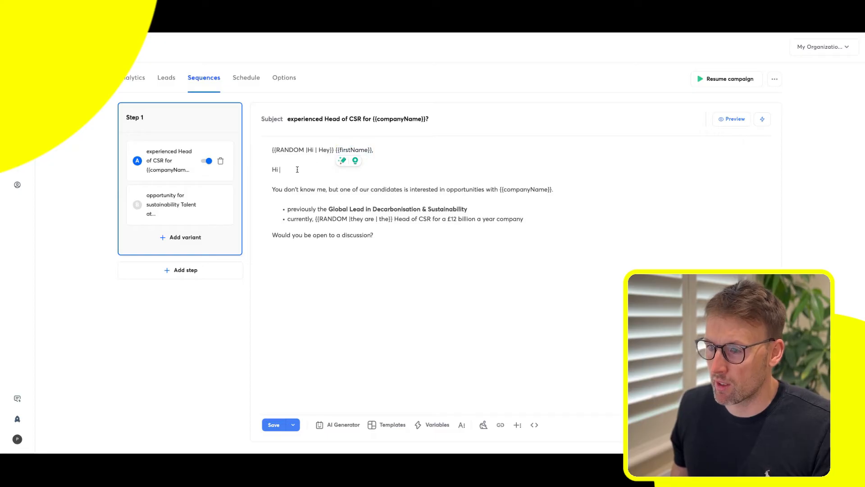
{"action": "type", "text": "{{firstName}}"}
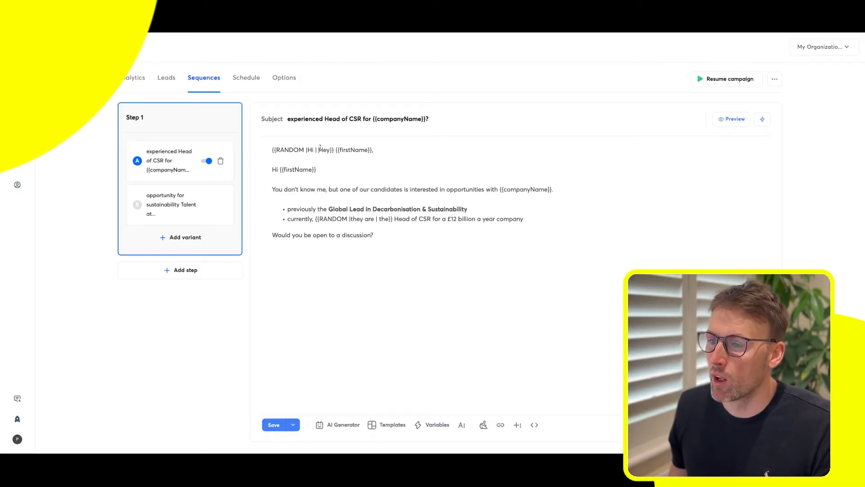
{"action": "double_click", "coordinate": [289, 149]}
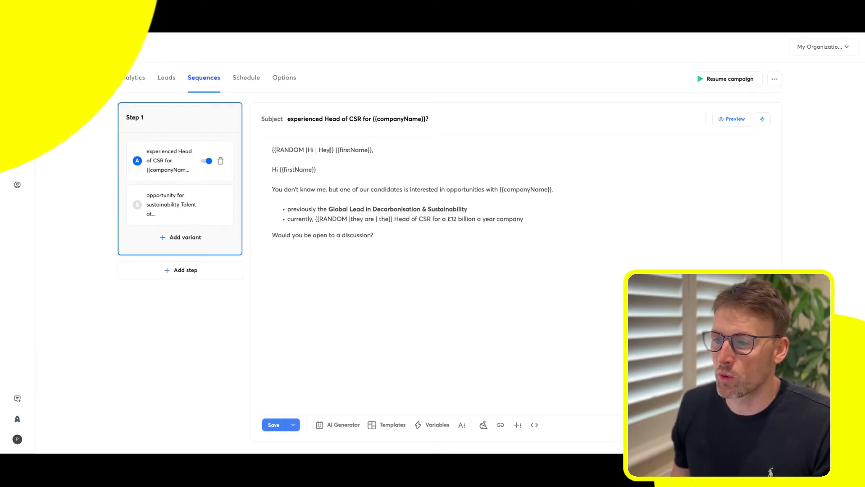
{"action": "left_click", "coordinate": [296, 169]}
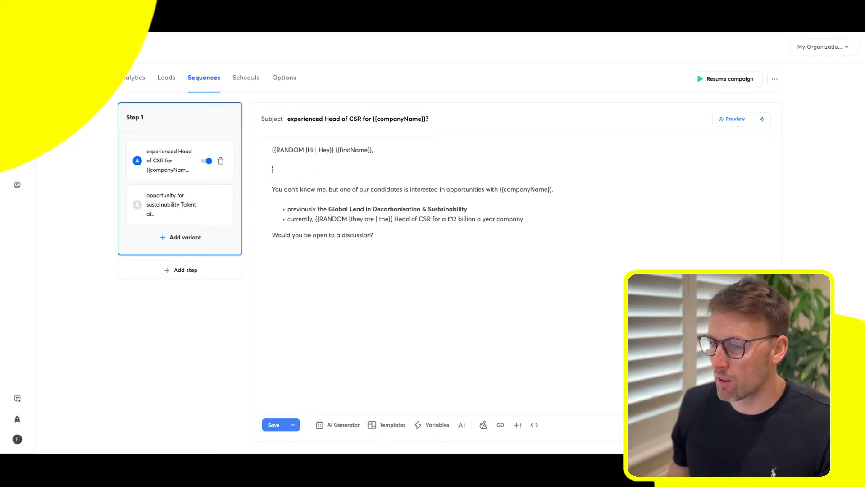
Remove the blank line under the greeting, highlight the RANDOM spintax, then show the campaign's analytics.
{"action": "key", "text": "Backspace"}
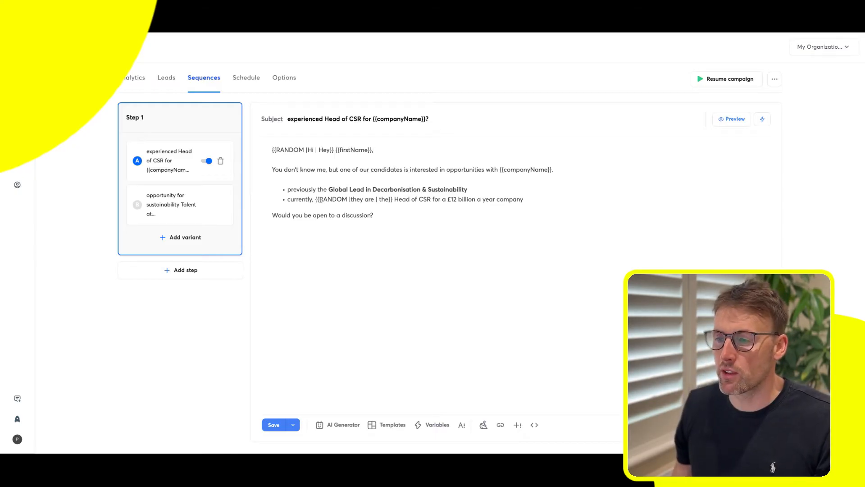
{"action": "double_click", "coordinate": [332, 198]}
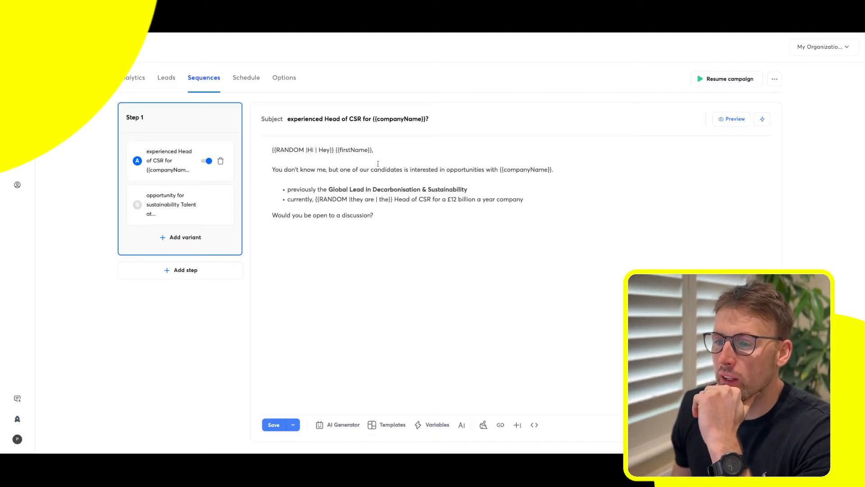
{"action": "left_click", "coordinate": [133, 78]}
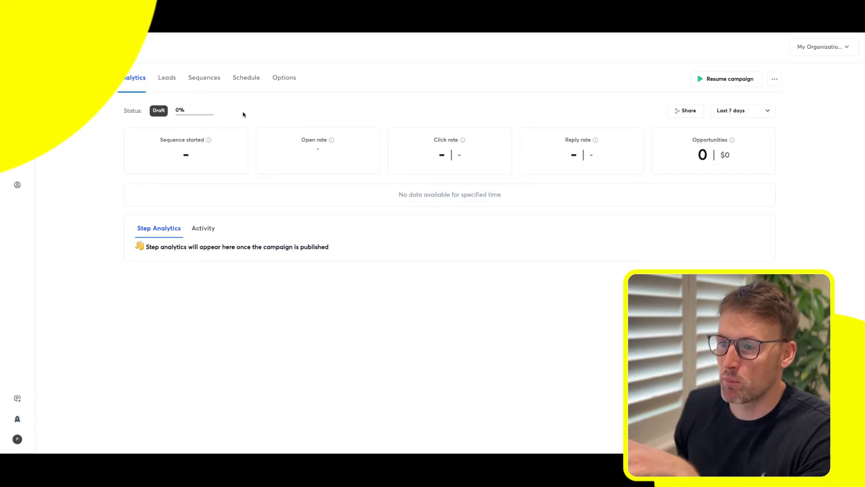
View the campaign's sending schedule and its sending options.
{"action": "left_click", "coordinate": [245, 78]}
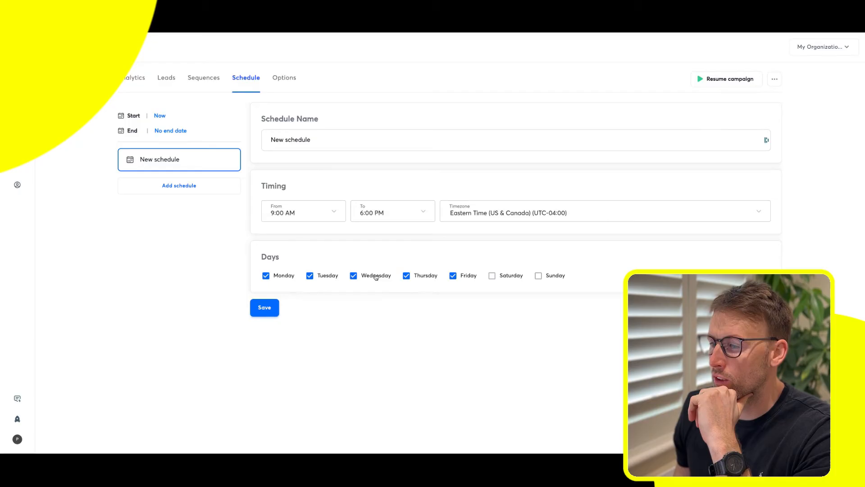
{"action": "left_click", "coordinate": [284, 78]}
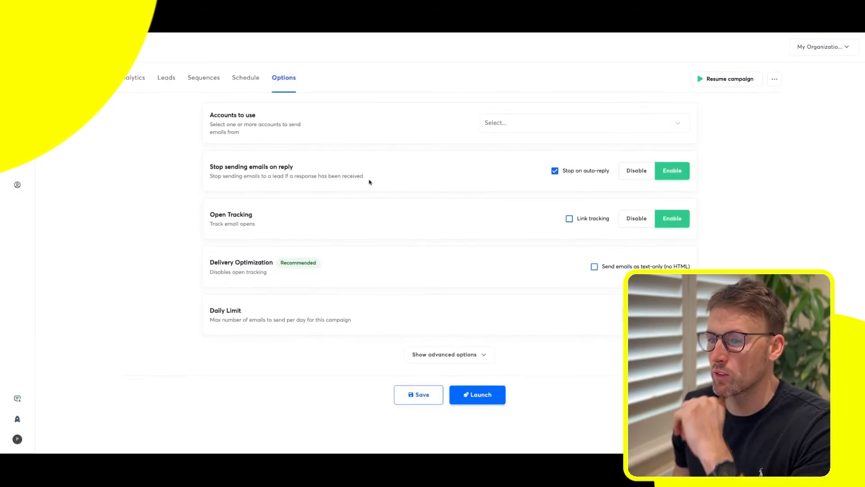
{"action": "mouse_move", "coordinate": [370, 168]}
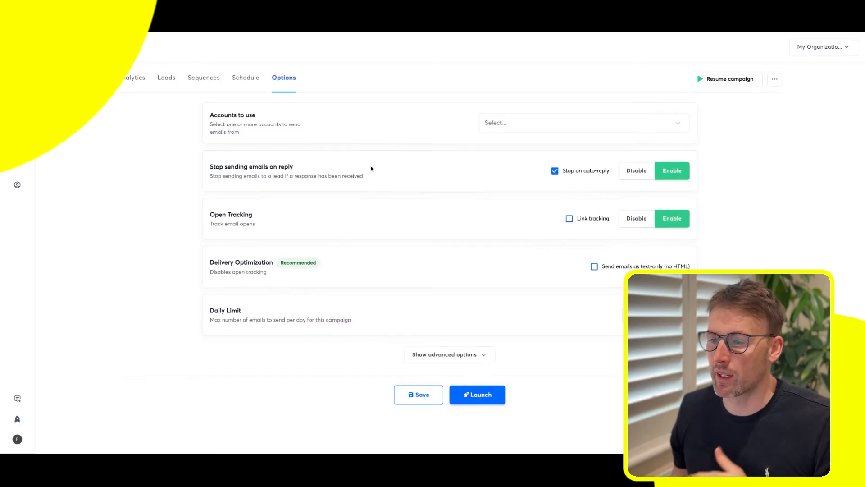
{"action": "mouse_move", "coordinate": [380, 278]}
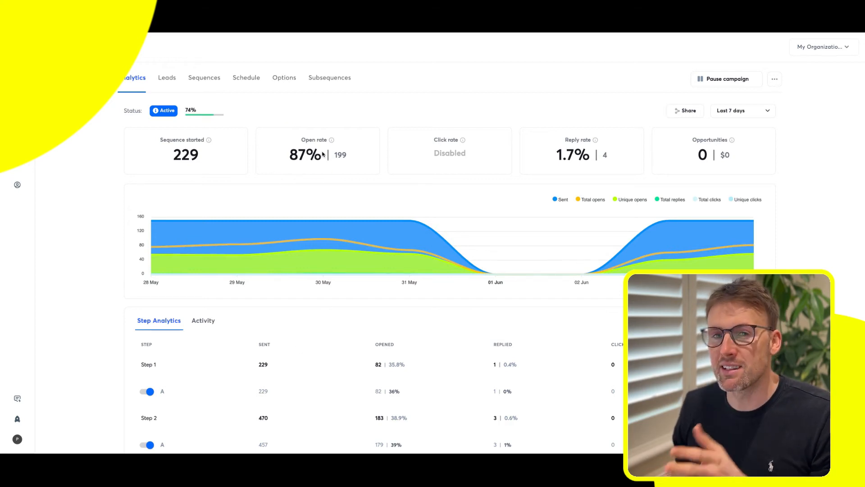
Scroll through the active campaign's step-by-step analytics.
{"action": "scroll", "scroll_direction": "down", "scroll_amount": 3}
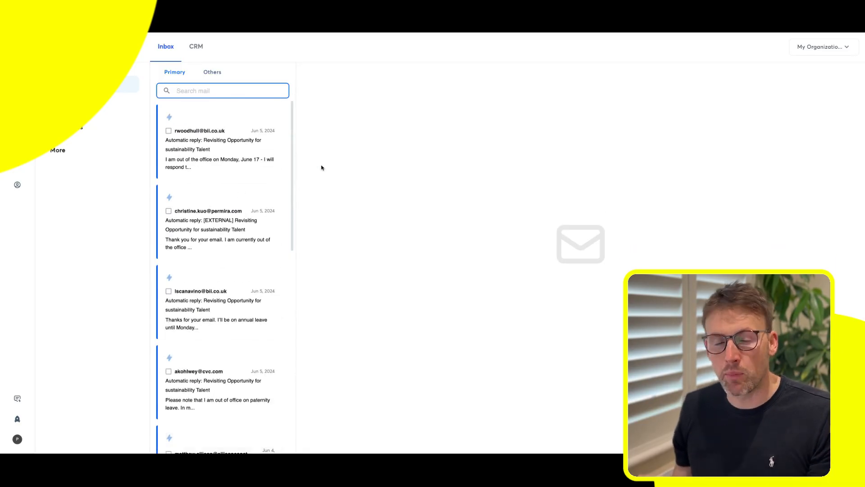
Start a reply to the first out-of-office email, then show the overall analytics dashboard.
{"action": "left_click", "coordinate": [218, 149]}
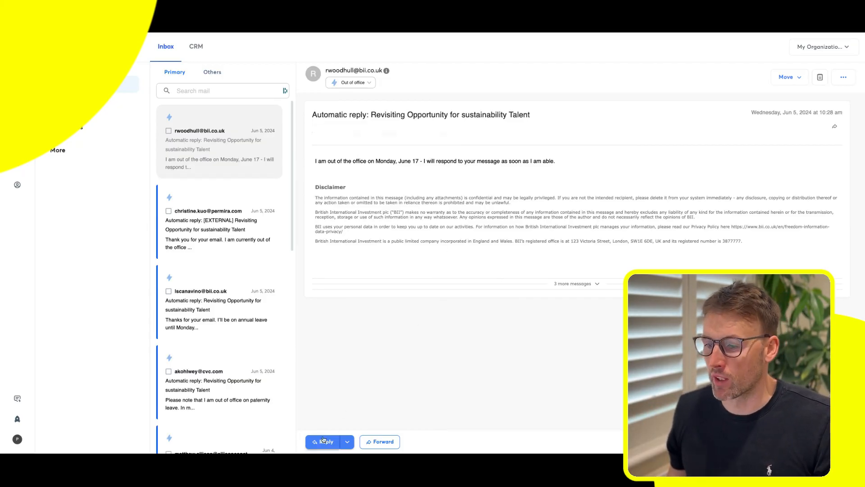
{"action": "left_click", "coordinate": [326, 442]}
{"action": "type", "text": "h"}
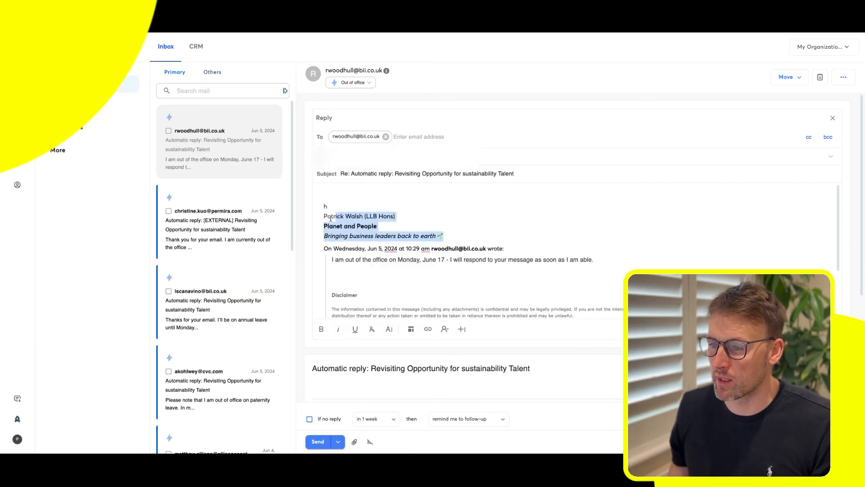
{"action": "left_click", "coordinate": [422, 233]}
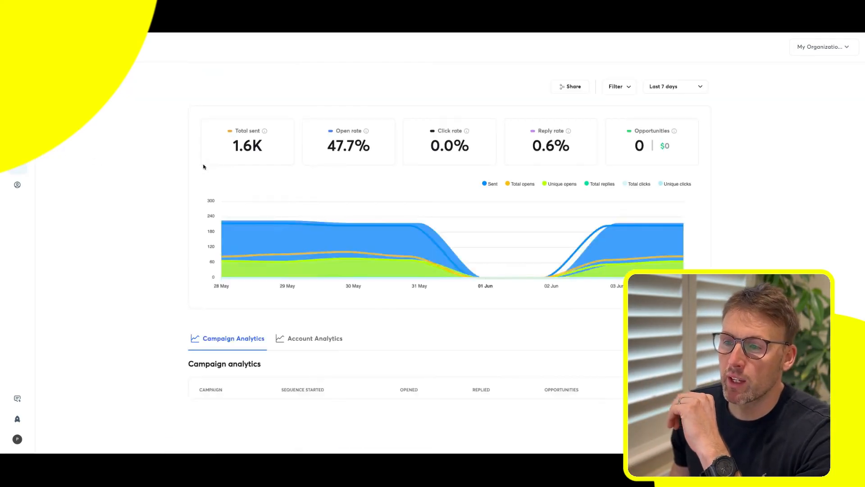
{"action": "scroll", "scroll_direction": "down", "scroll_amount": 3}
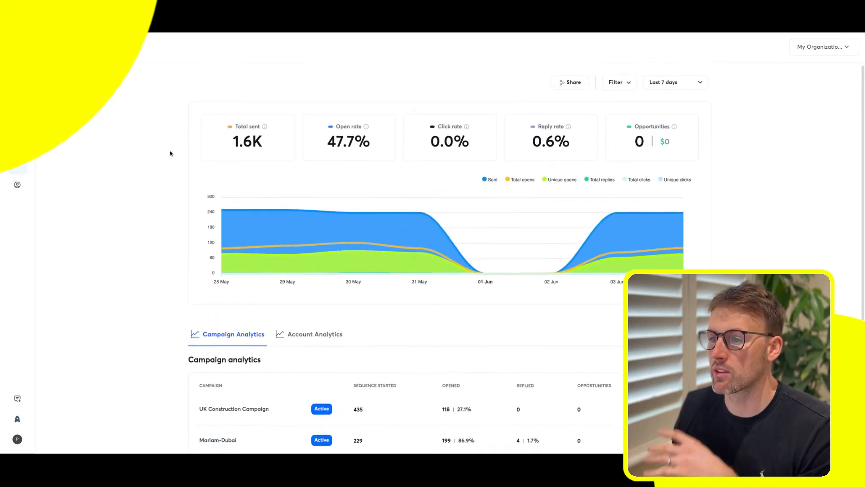
{"action": "scroll", "scroll_direction": "down", "scroll_amount": 3}
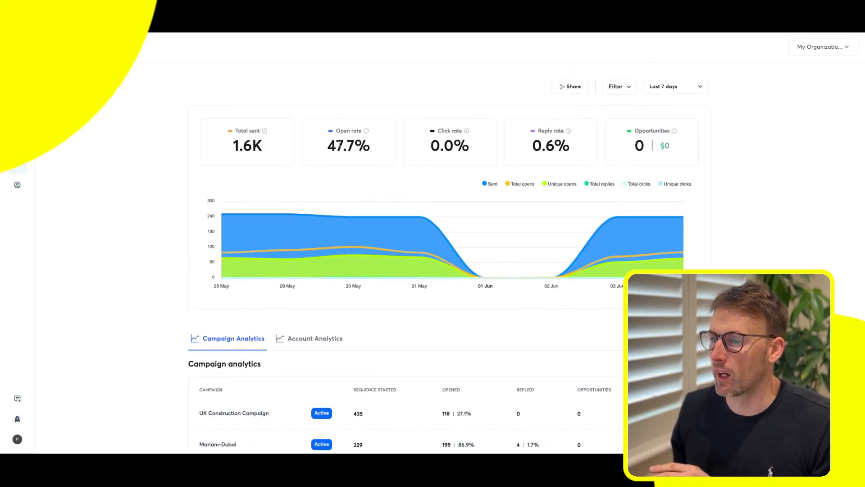
{"action": "mouse_move", "coordinate": [457, 117]}
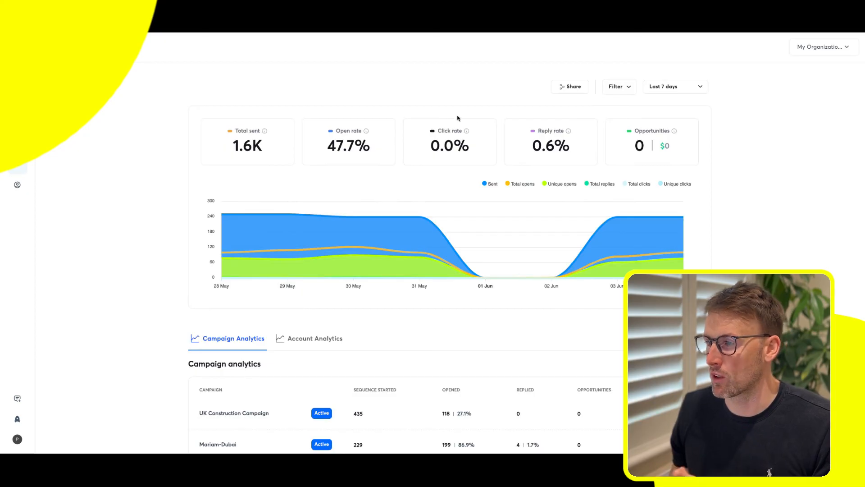